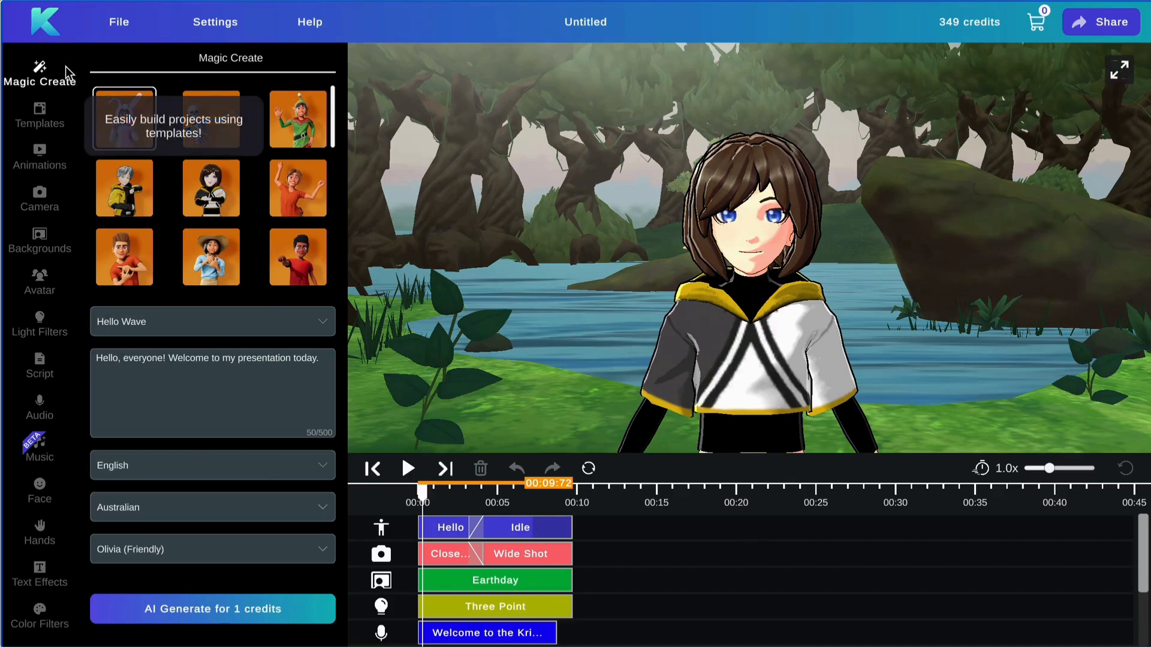
Step: Pick an avatar, enter the script "Hello friends, how are you?", set the language and AI-generate the Flamenco project
click(211, 187)
text(Hello friends, how are you)
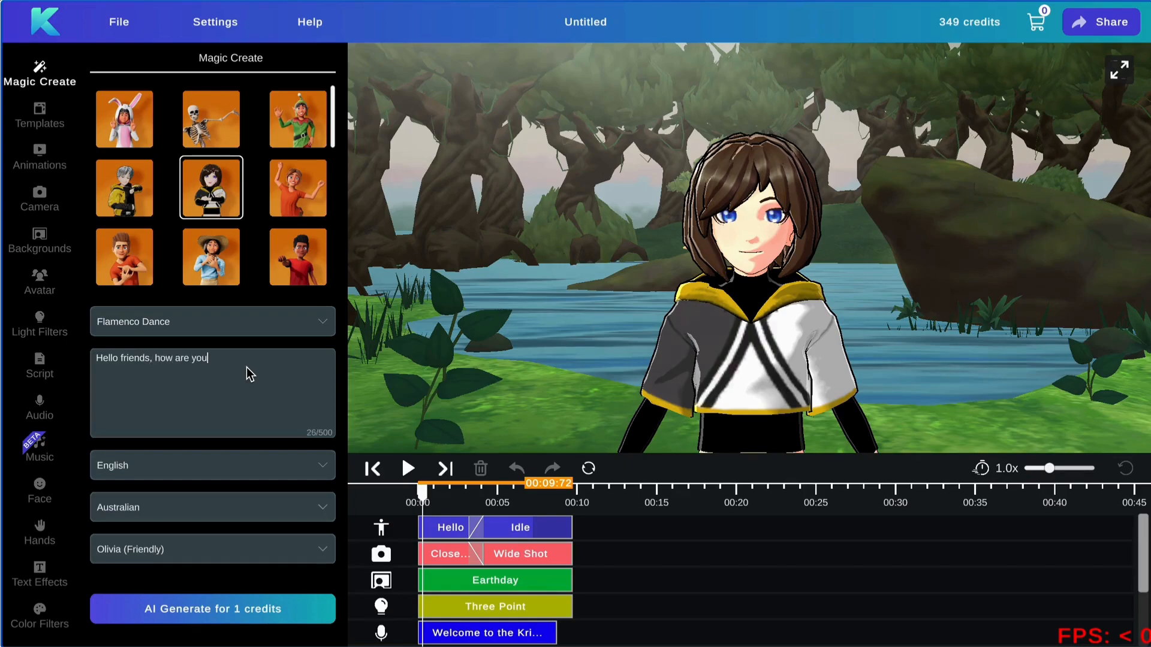
text(?)
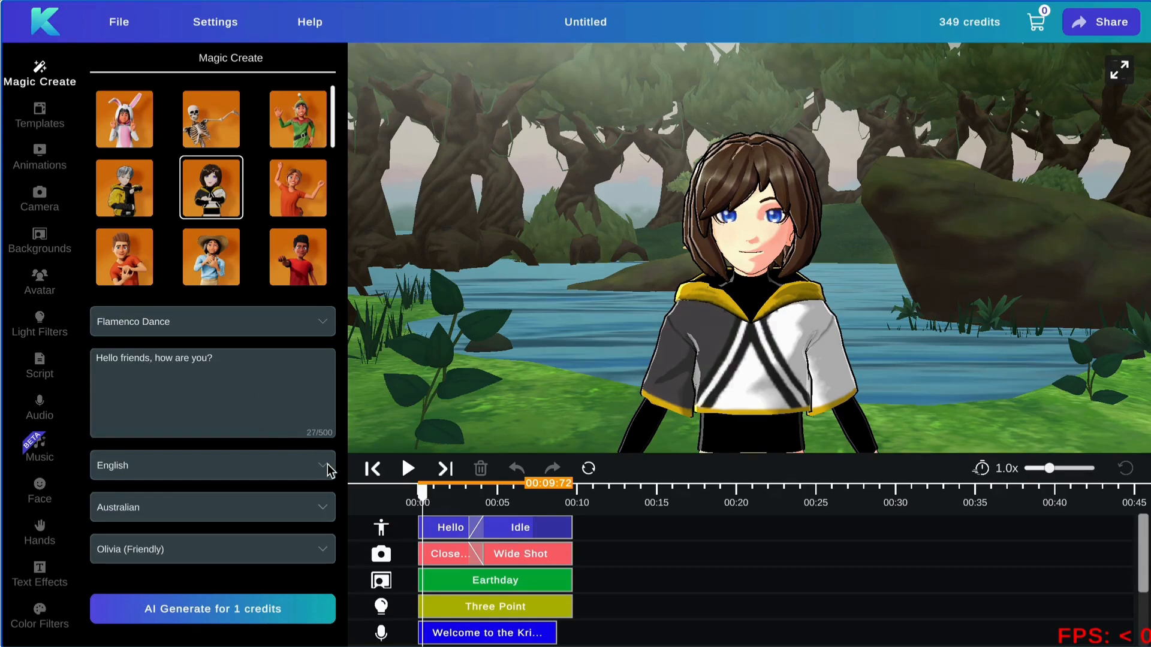
click(213, 508)
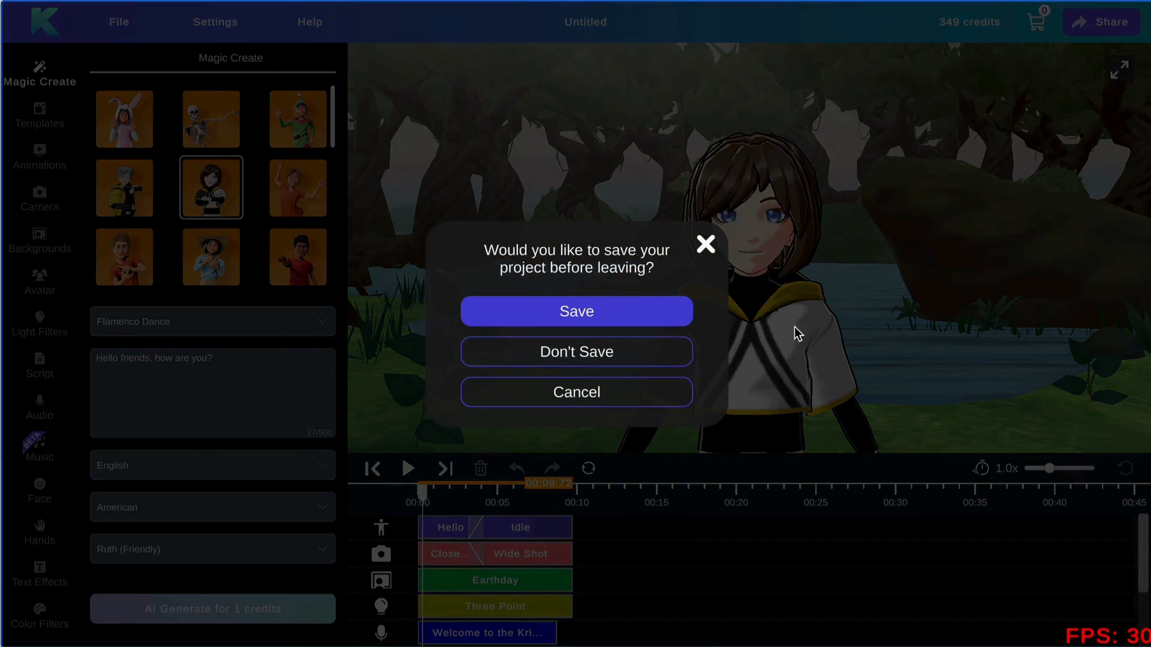
click(576, 352)
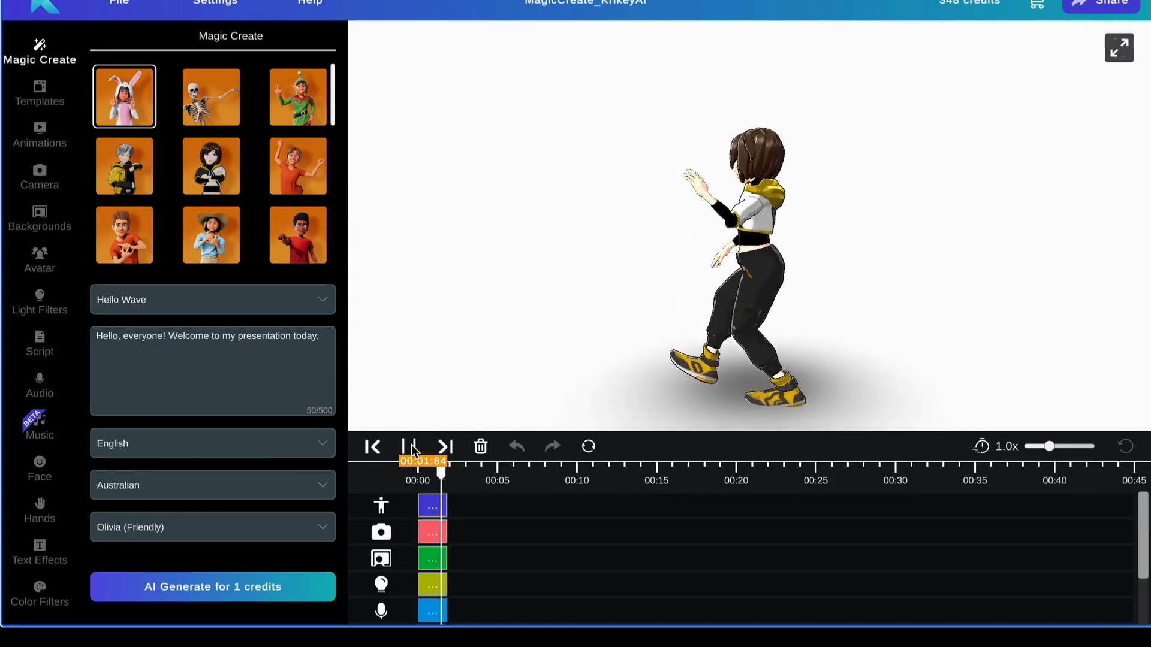
Step: Jump playback to the start to preview the generated dance clip
click(39, 114)
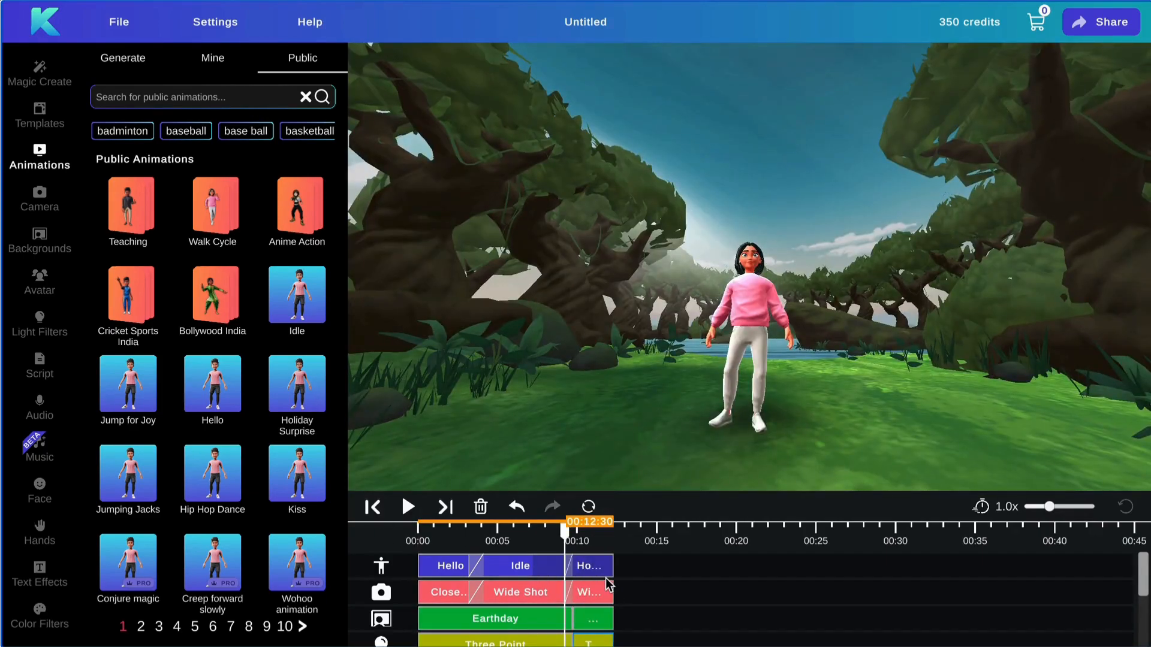
Step: Select the public animation added after Idle and move the playhead to about twenty seconds
click(122, 57)
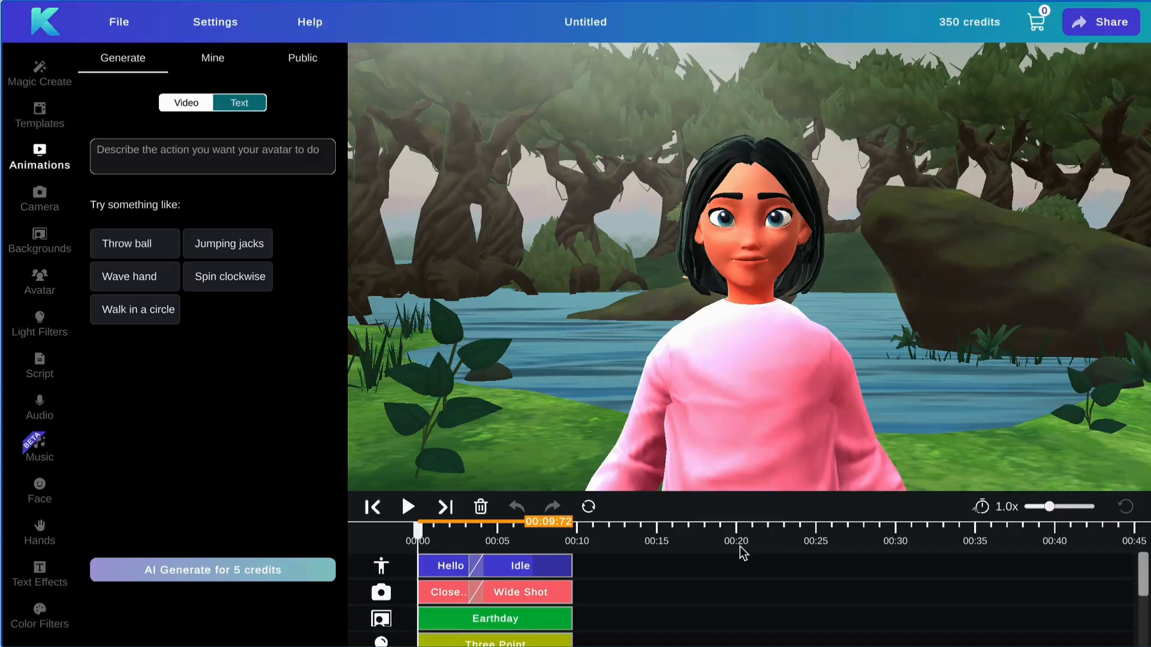
click(40, 196)
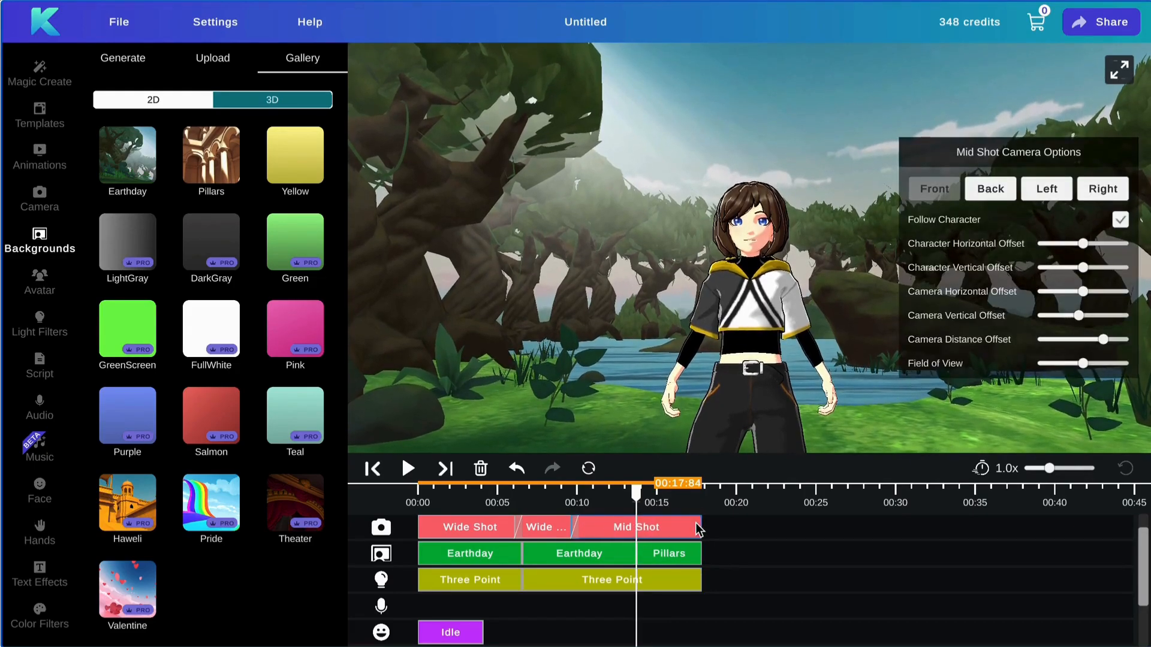
Step: Select the Mid Shot camera clip at the end of the camera track
click(40, 283)
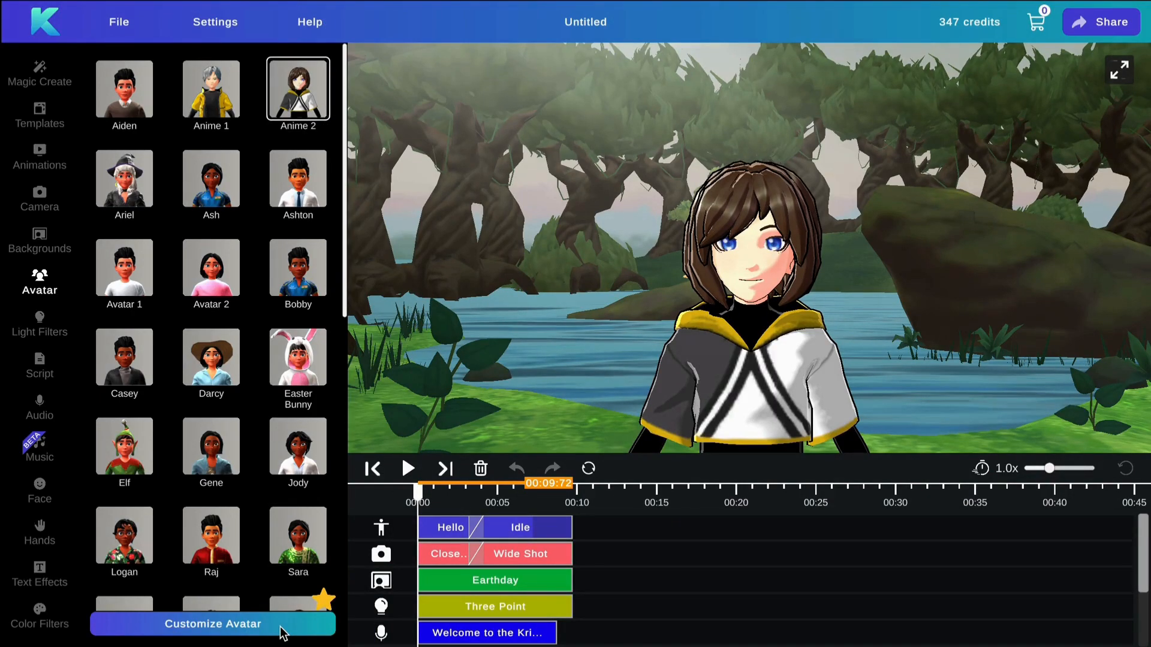
Step: Enter the Customize Avatar editor from the Avatar panel
click(211, 623)
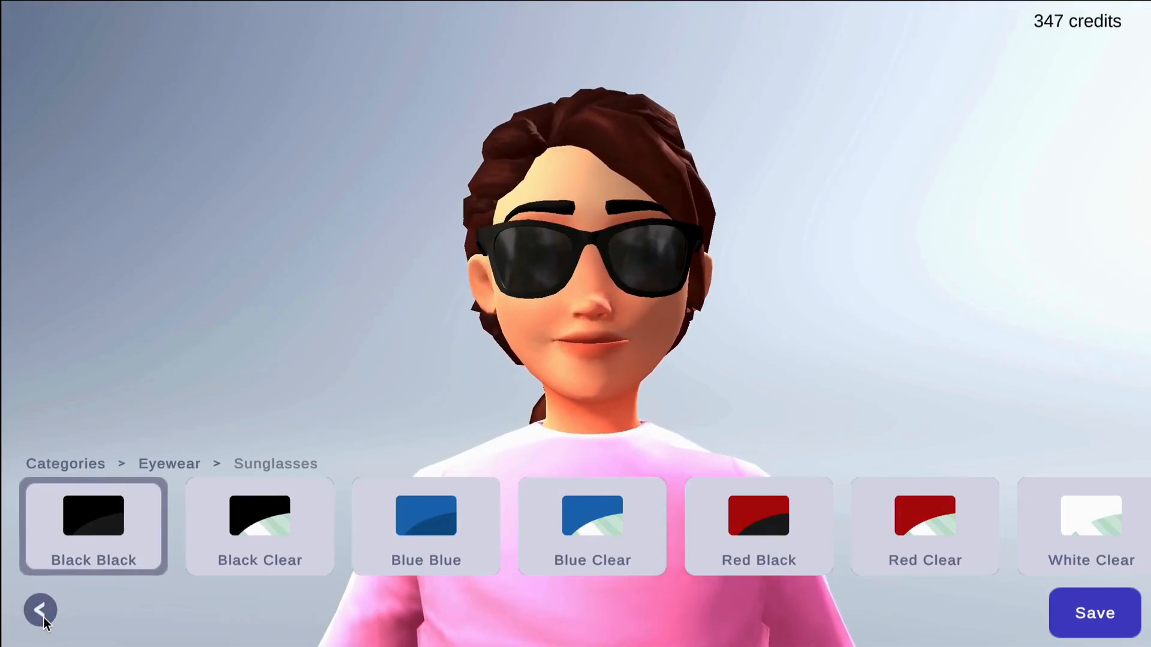
Step: Return from the black sunglasses choice to the eyewear categories
click(39, 613)
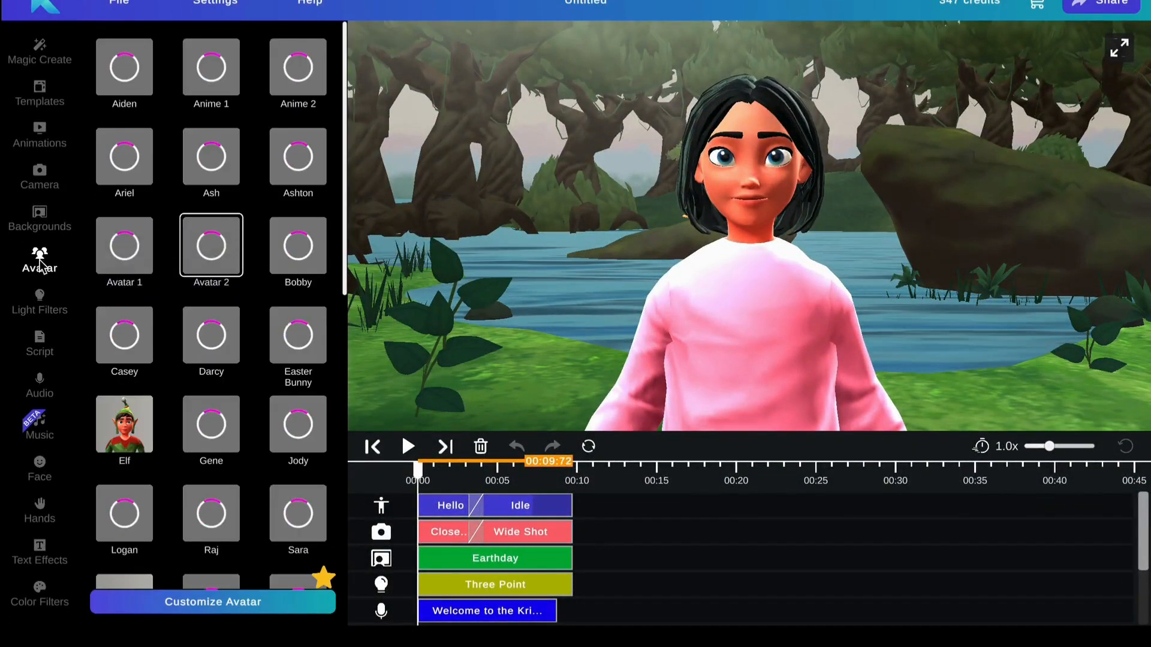
Step: Replace the pink-sweater girl with another character from the avatar collection
scroll(down, 3)
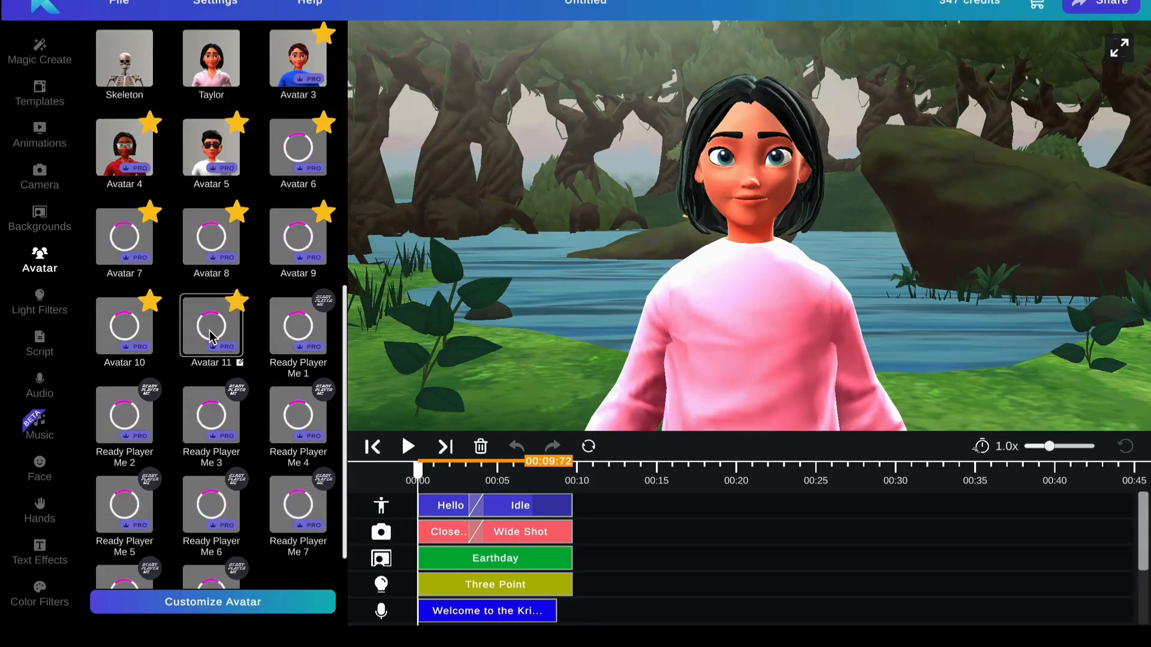
click(40, 309)
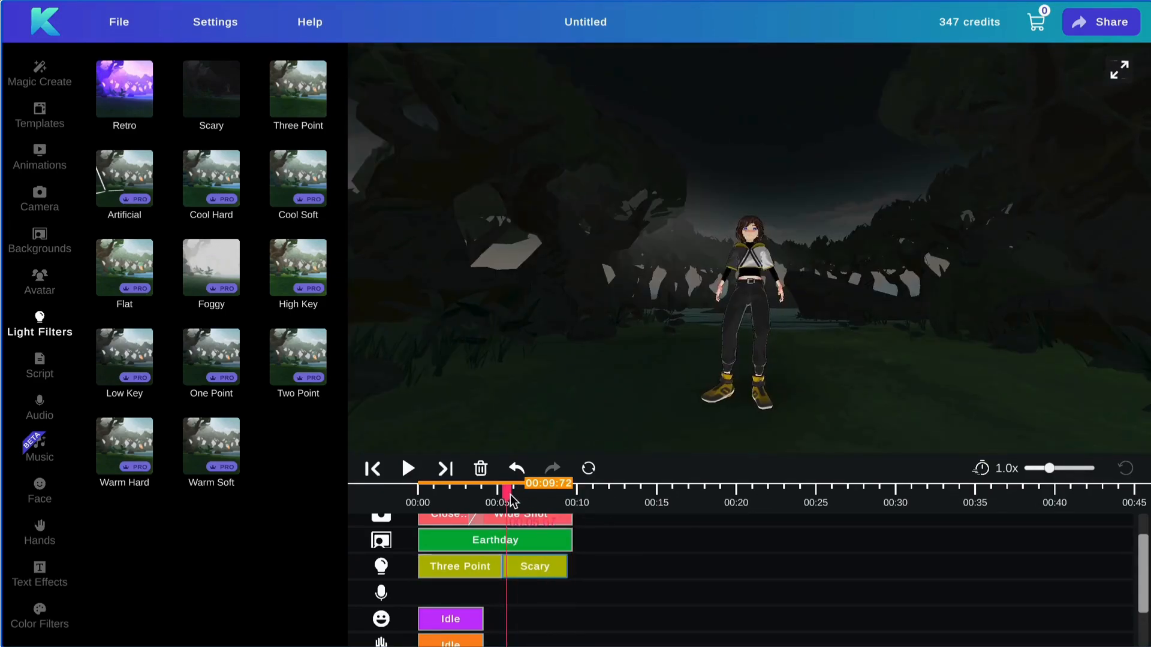
Step: Move the playhead to the five-second mark for the Scary lighting change
click(40, 364)
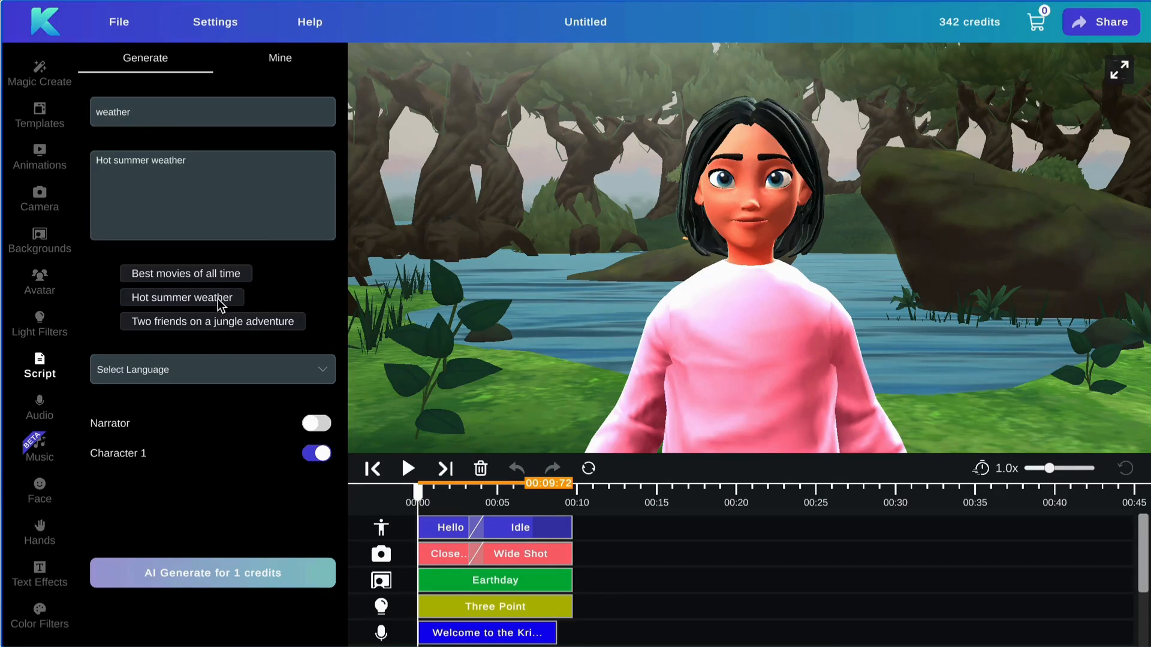
Step: Use the Hot summer weather idea and confirm the weather1 script was saved
click(212, 573)
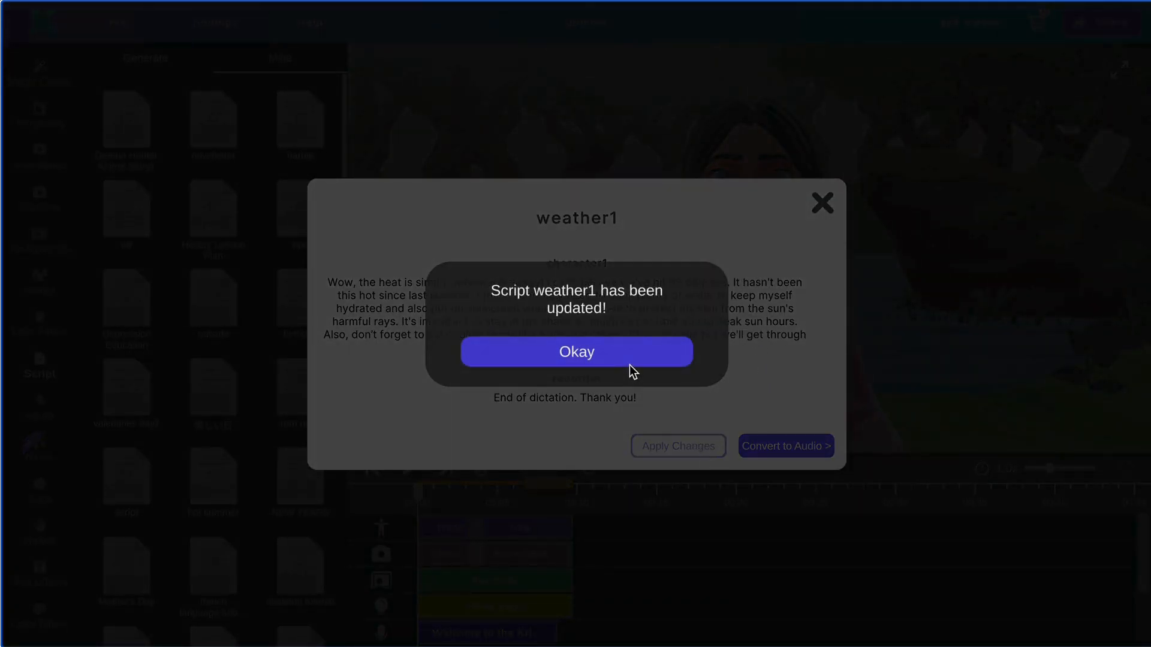
click(576, 353)
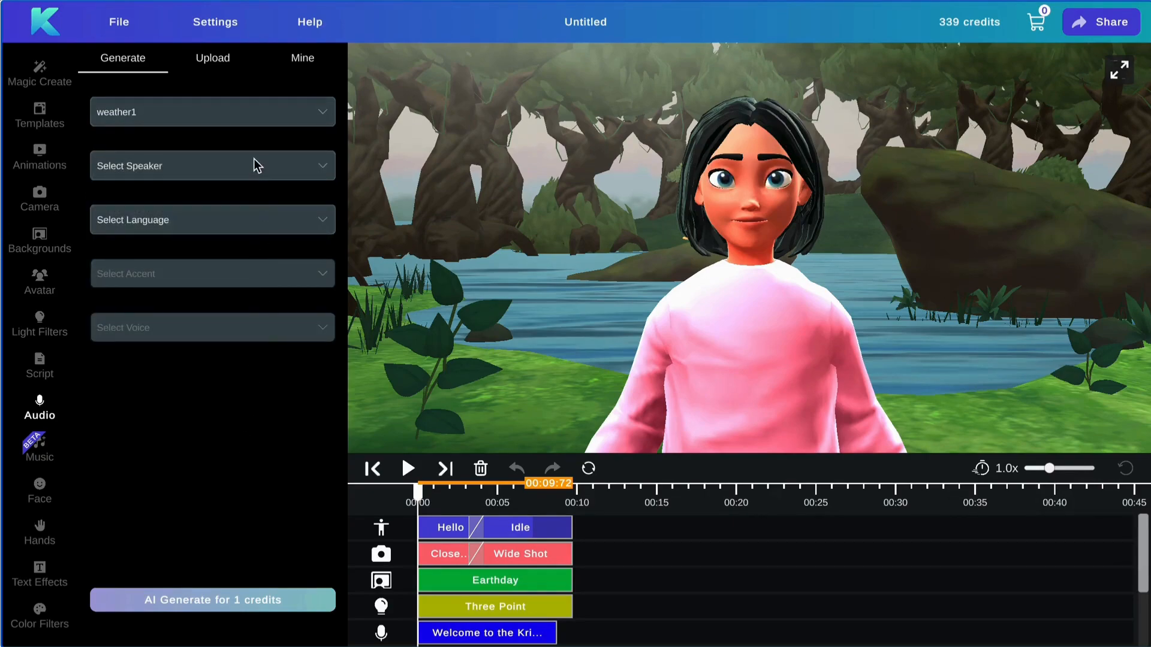
Step: Bring up the voice speaker list for the weather1 script audio
click(213, 165)
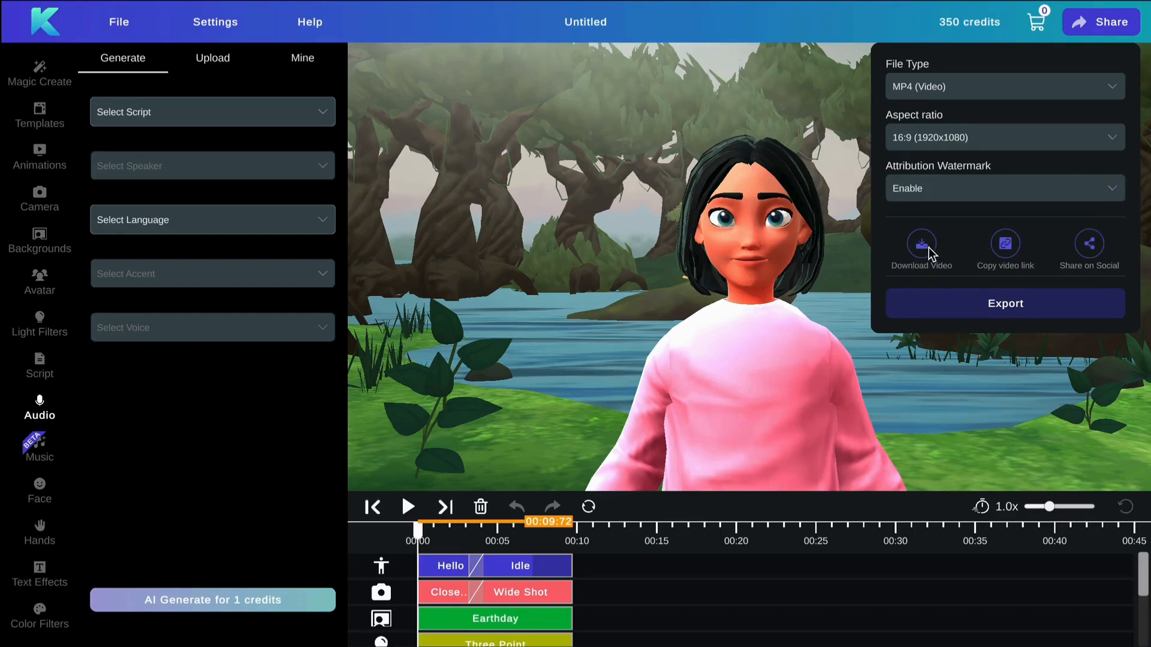
Step: Download the exported 16:9 MP4 video file
click(40, 445)
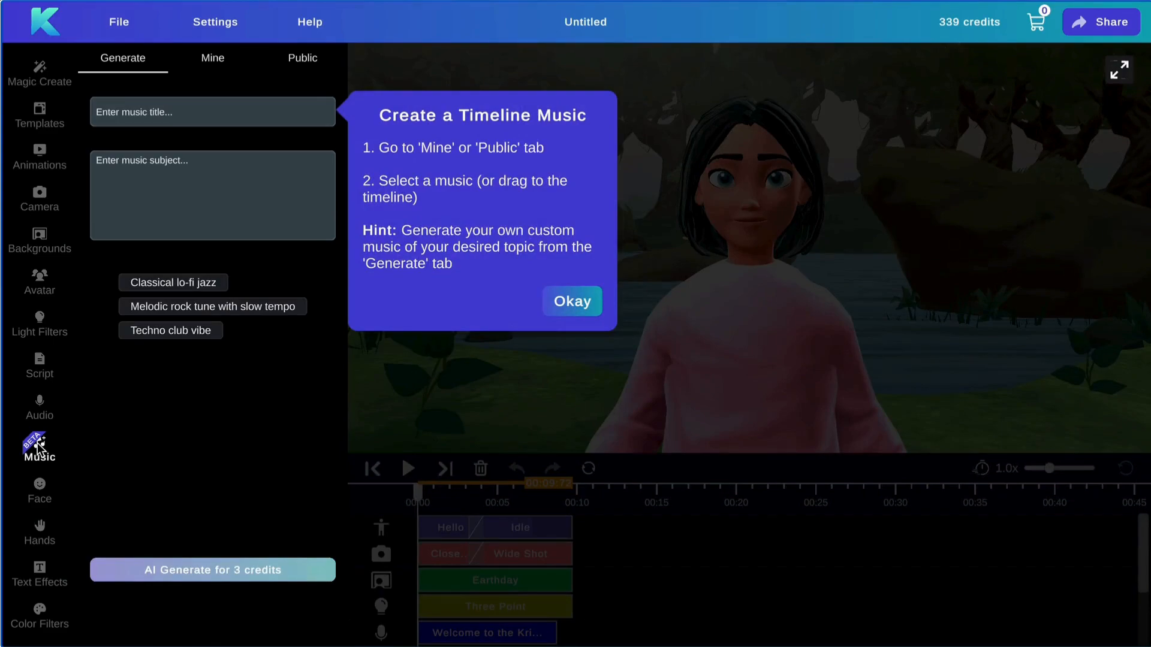
Step: Bring up the music generation options for a custom timeline track
click(572, 302)
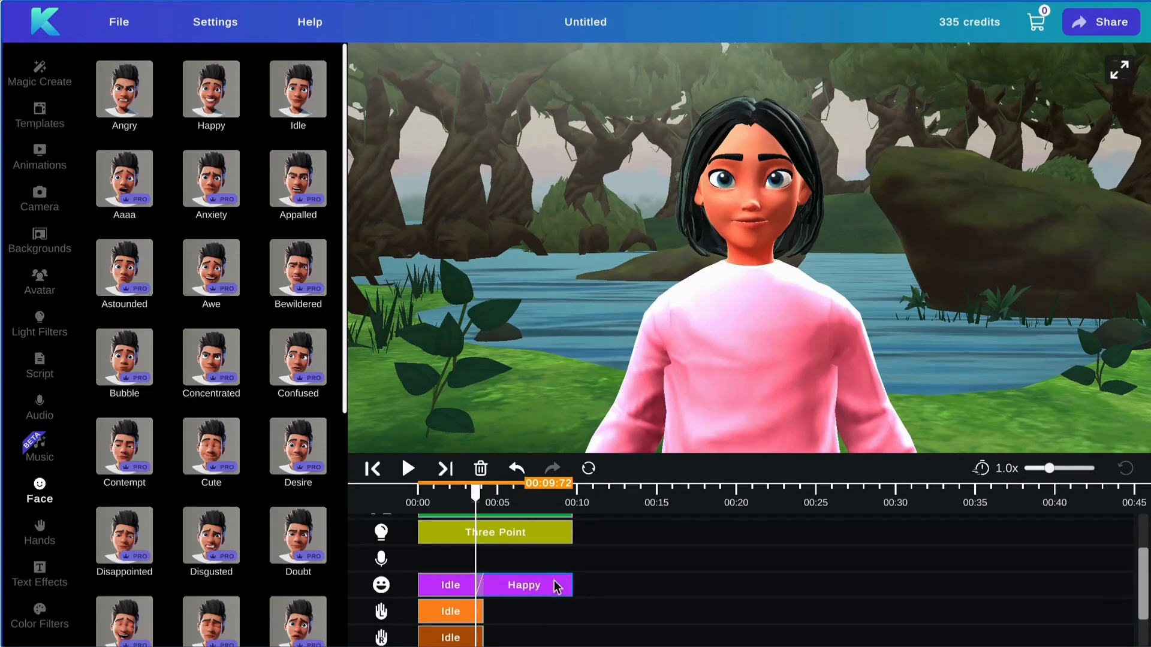
Step: Add the Happy expression after Idle on the face track
click(408, 469)
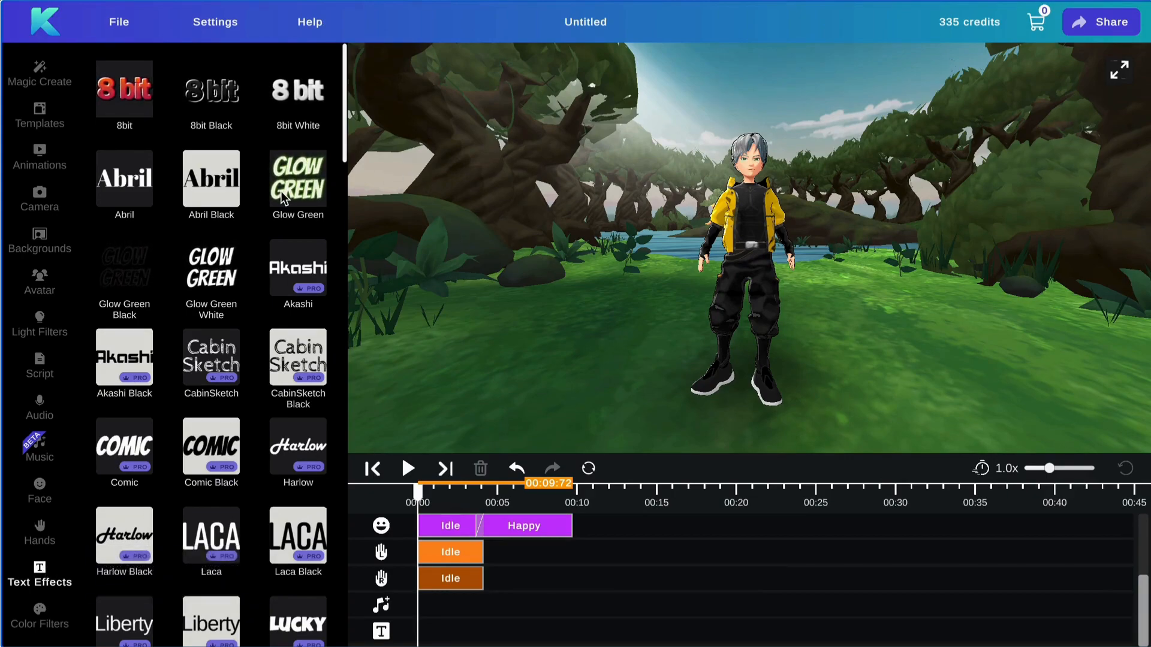
click(298, 177)
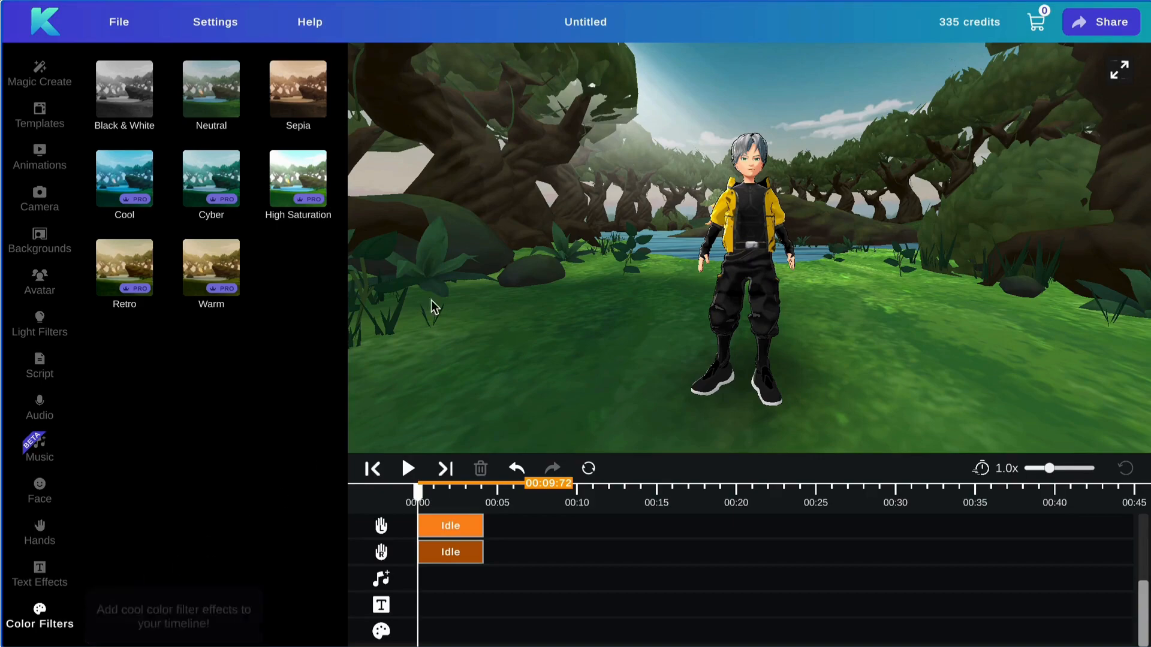
mouse_move(131, 94)
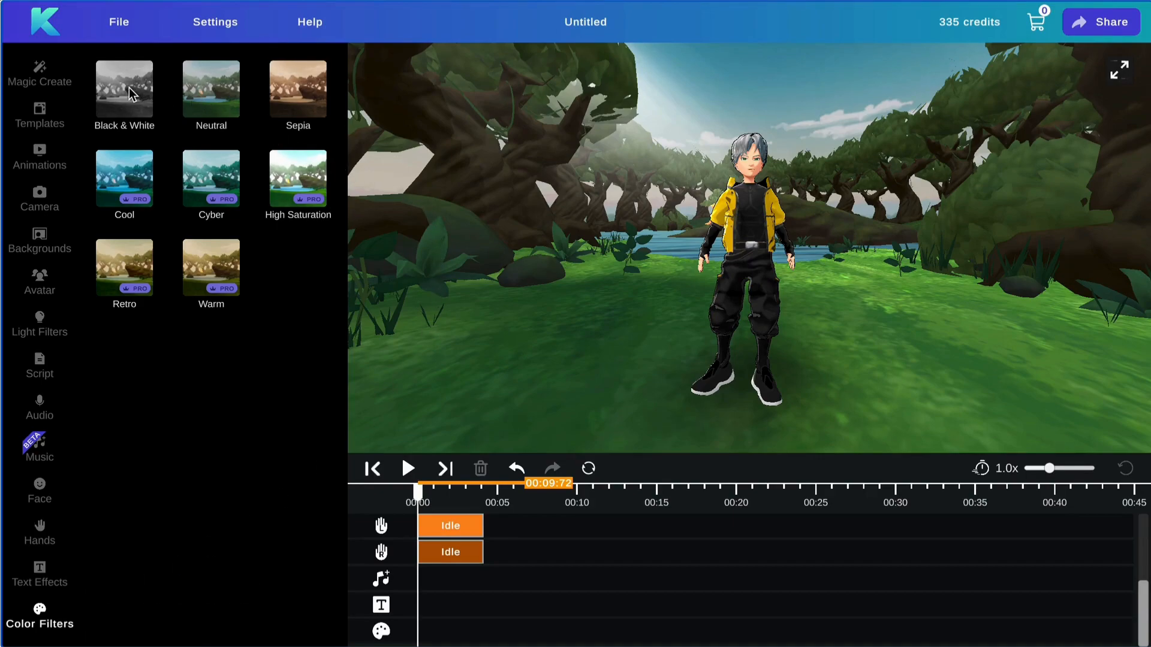